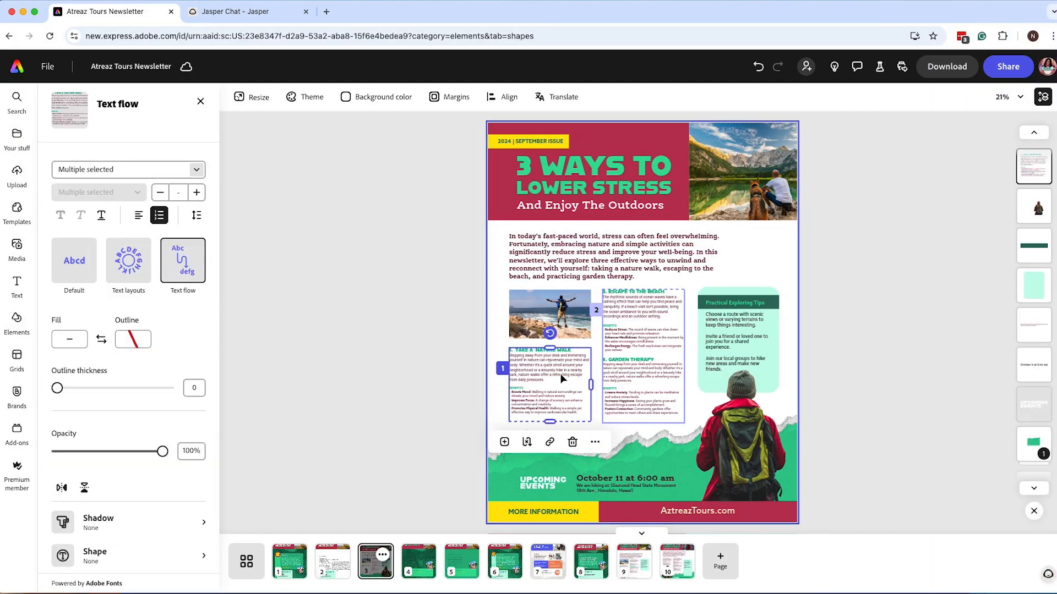
pyautogui.moveTo(345, 290)
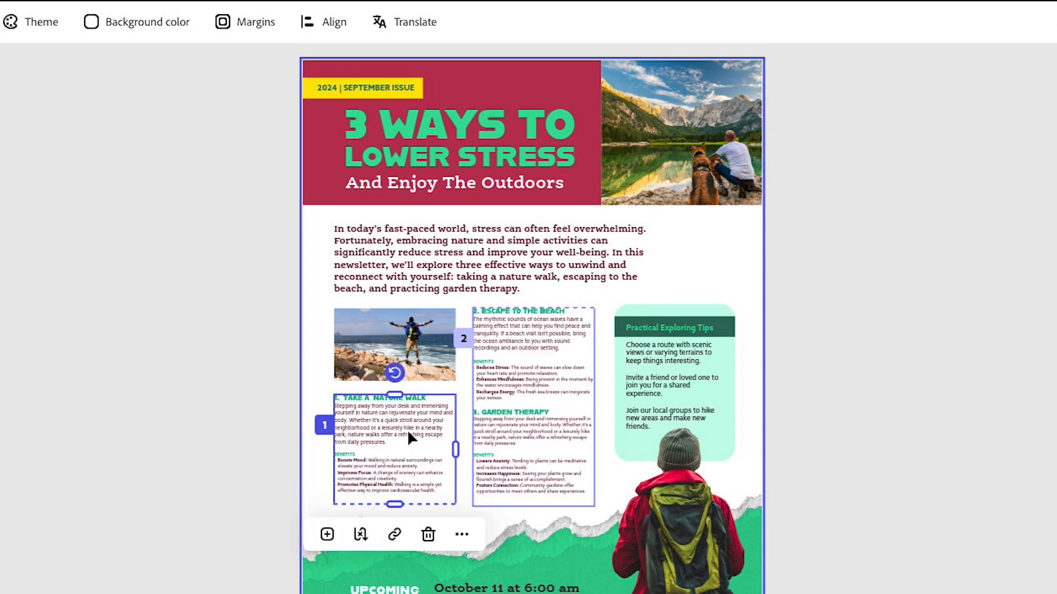
pyautogui.moveTo(415, 430)
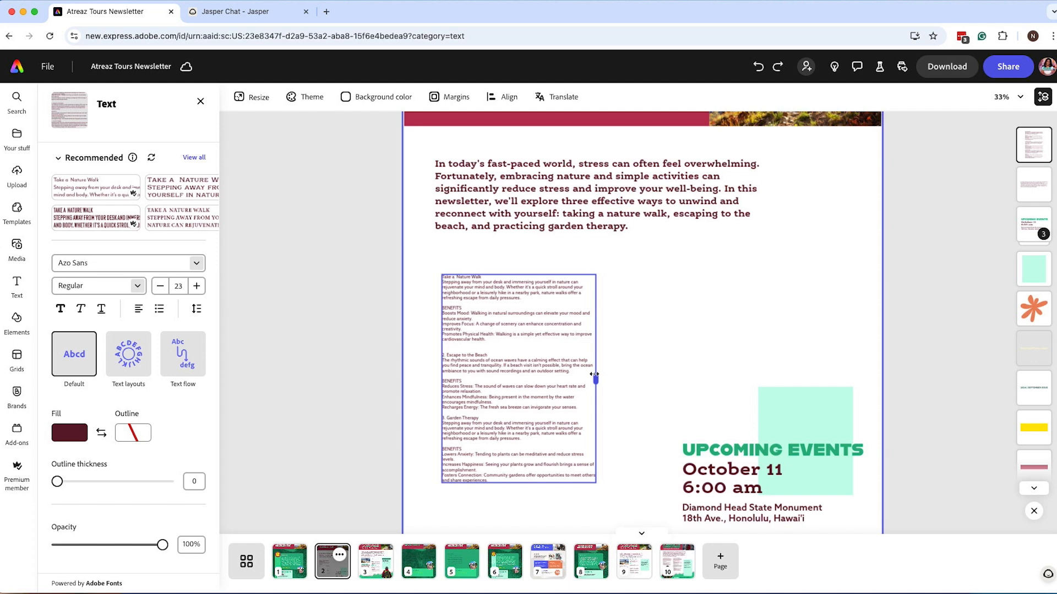
# - Convert the article body text box to a text flow and add a linked empty flow box below
pyautogui.click(520, 377)
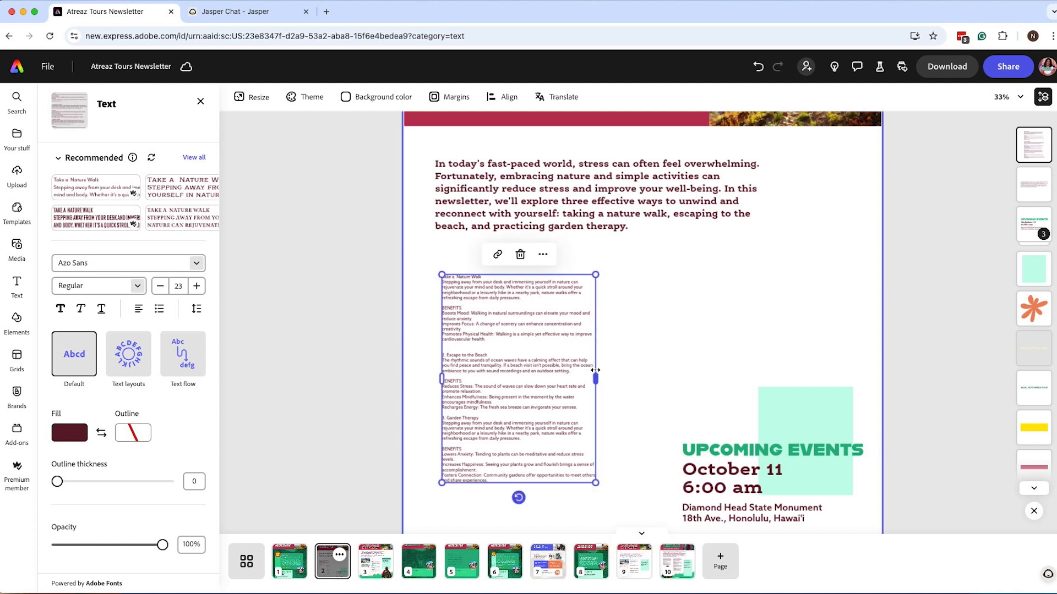
pyautogui.moveTo(183, 355)
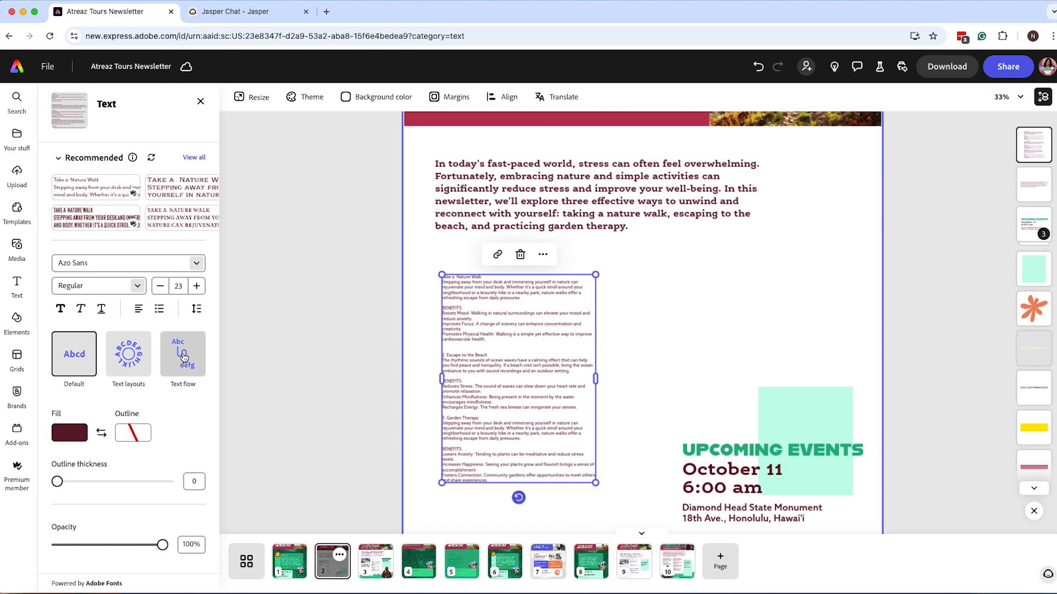
pyautogui.click(182, 354)
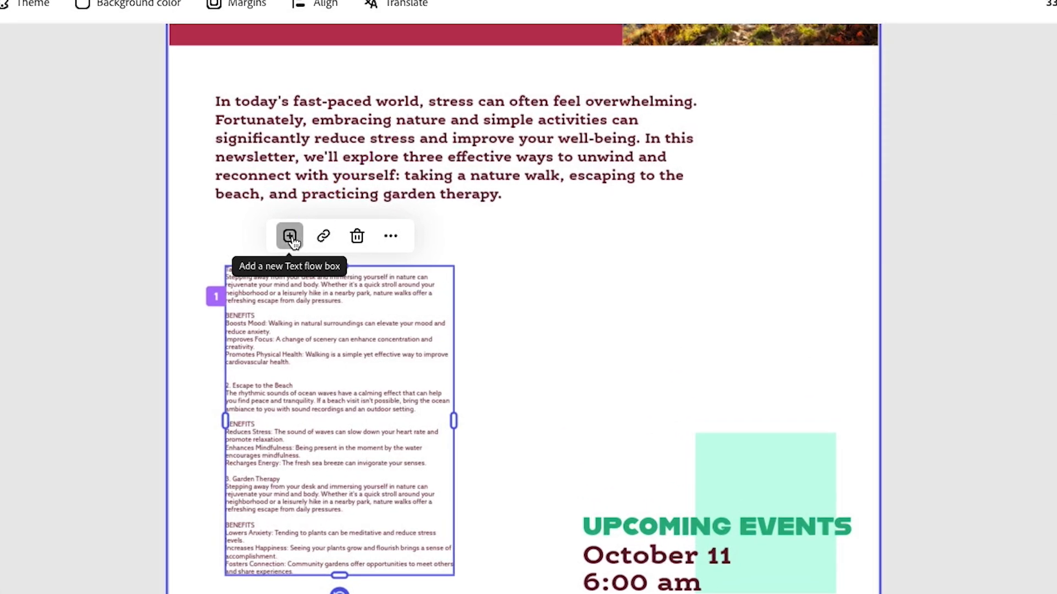
pyautogui.click(289, 236)
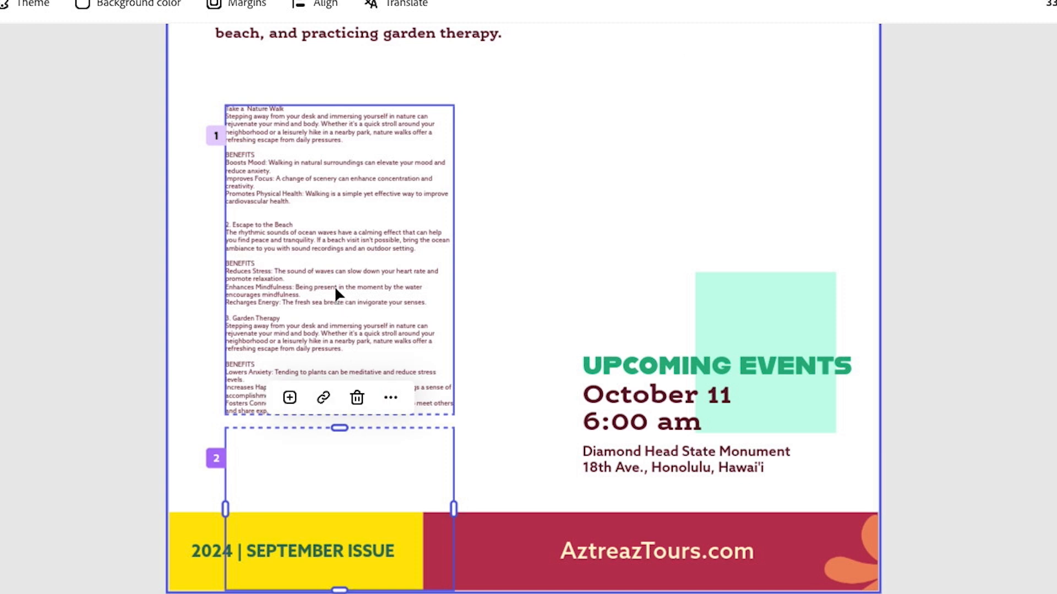